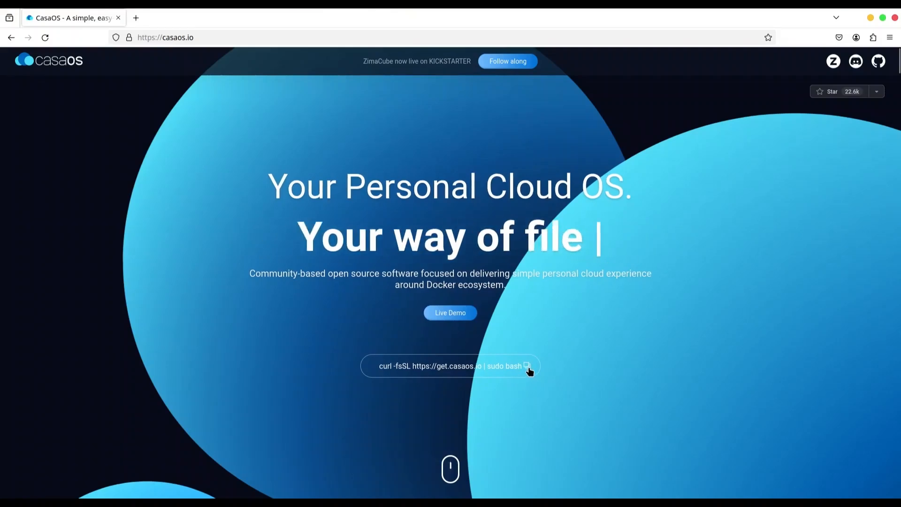
Copy the CasaOS curl install command from the casaos.io homepage
click(526, 366)
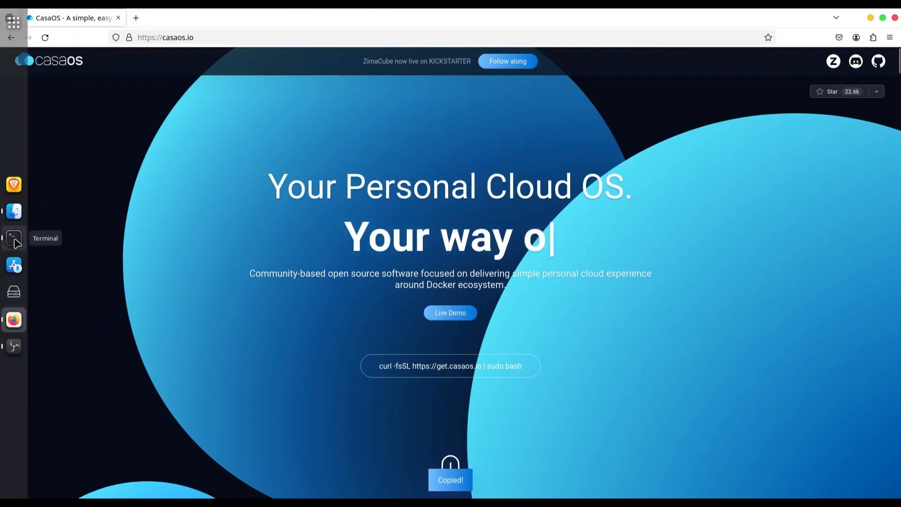
click(12, 238)
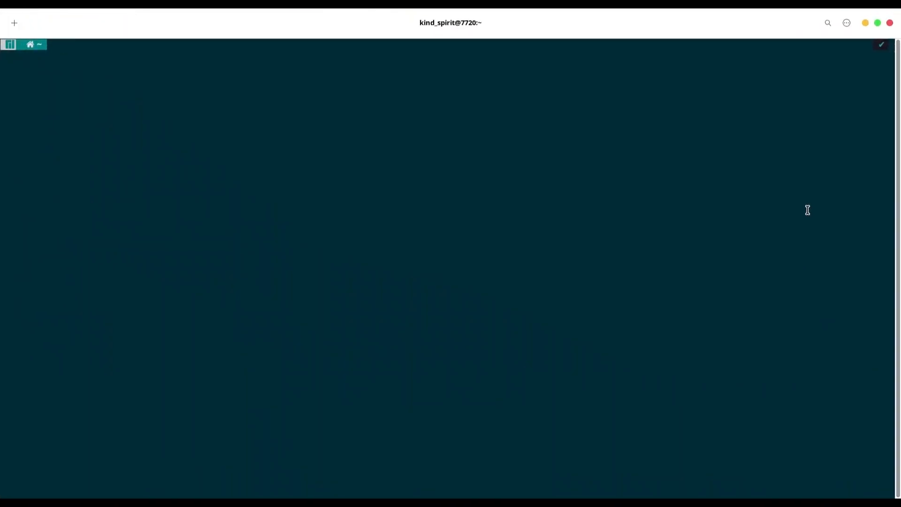
click(15, 23)
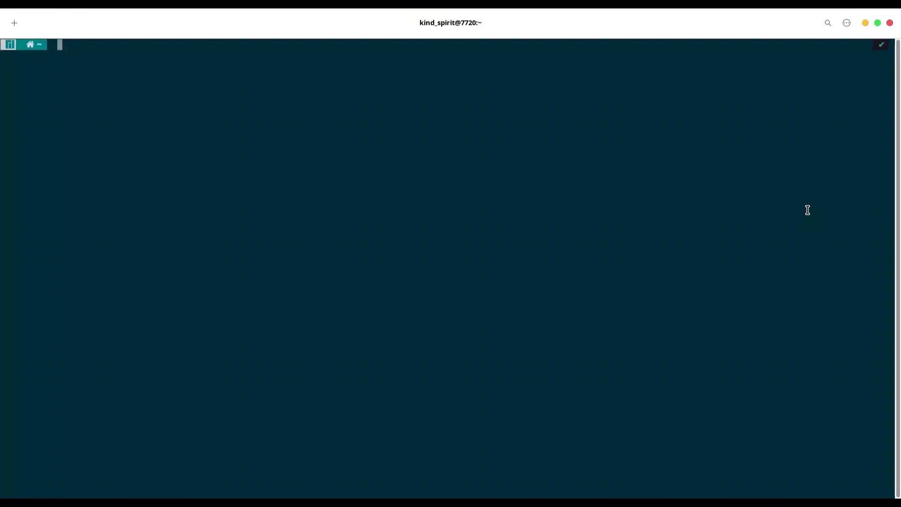
text(ssh kst@192.168.0.26)
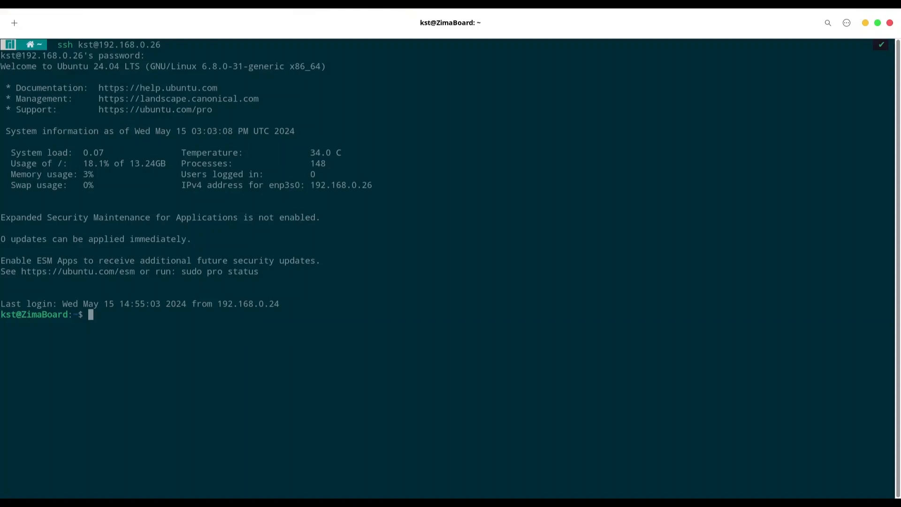
mouse_move(429, 375)
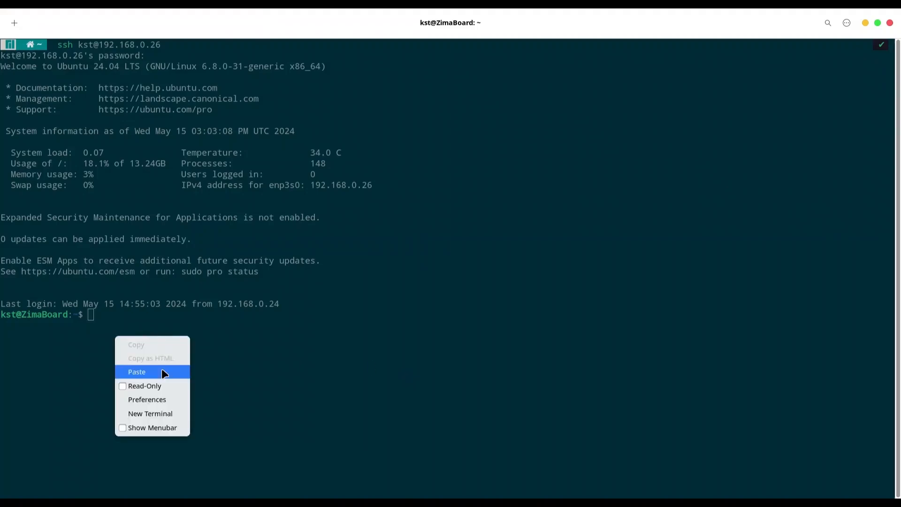
Paste the curl install command and install CasaOS v0.4.8 on the ZimaBoard
click(137, 372)
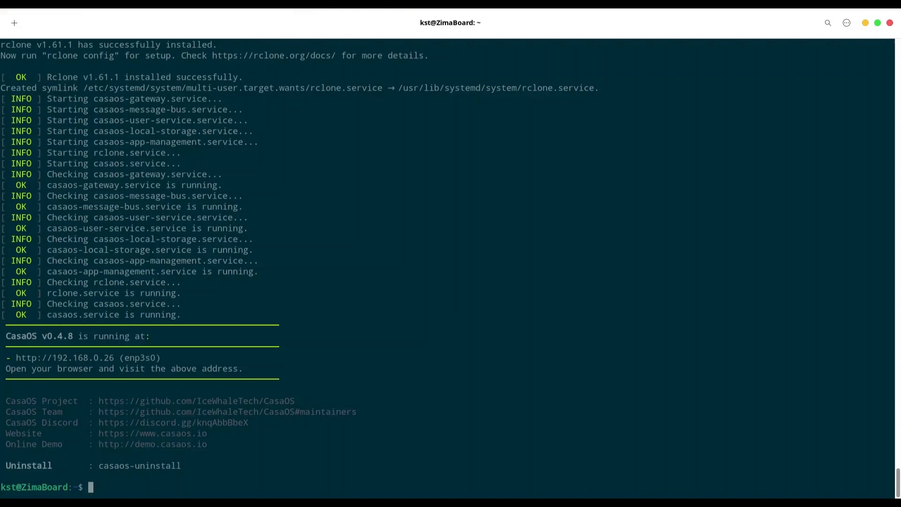
Reboot the ZimaBoard with sudo reboot and switch back to Firefox
text(sudo r)
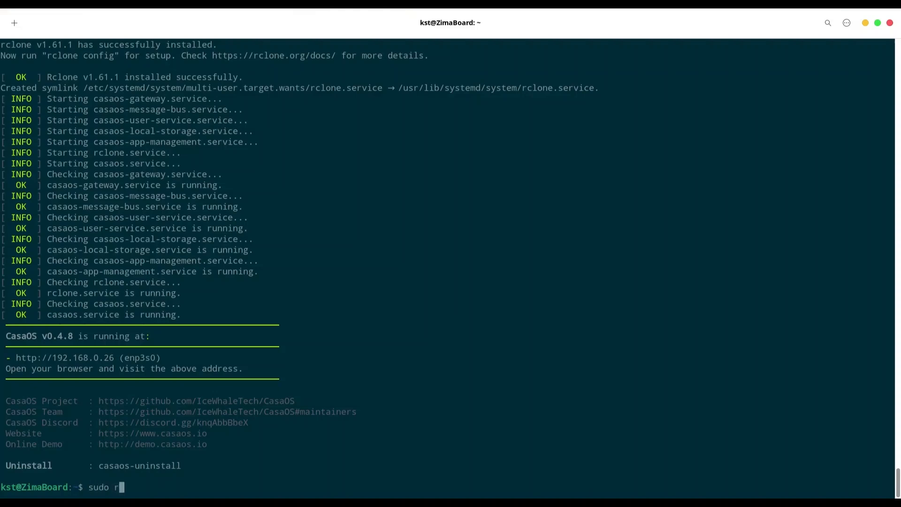
text(eboo)
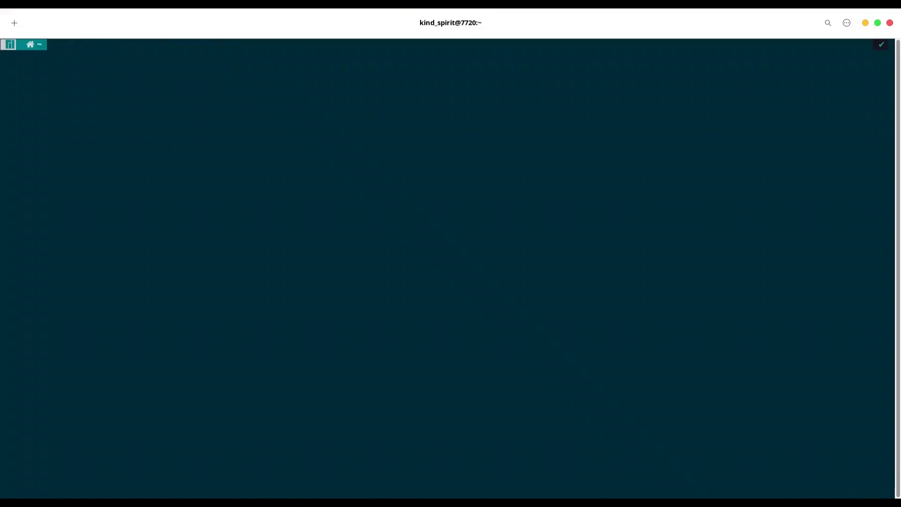
click(14, 23)
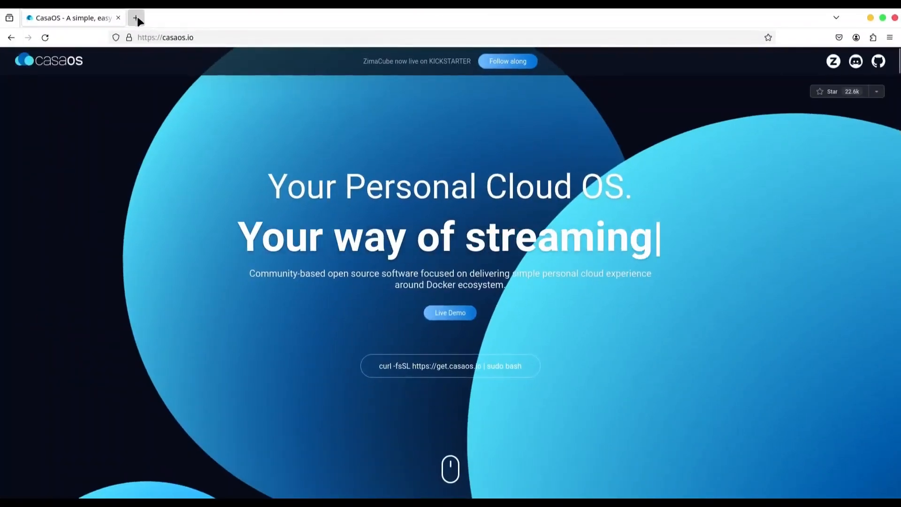
Browse to 192.168.0.26 in a new Firefox tab
click(136, 19)
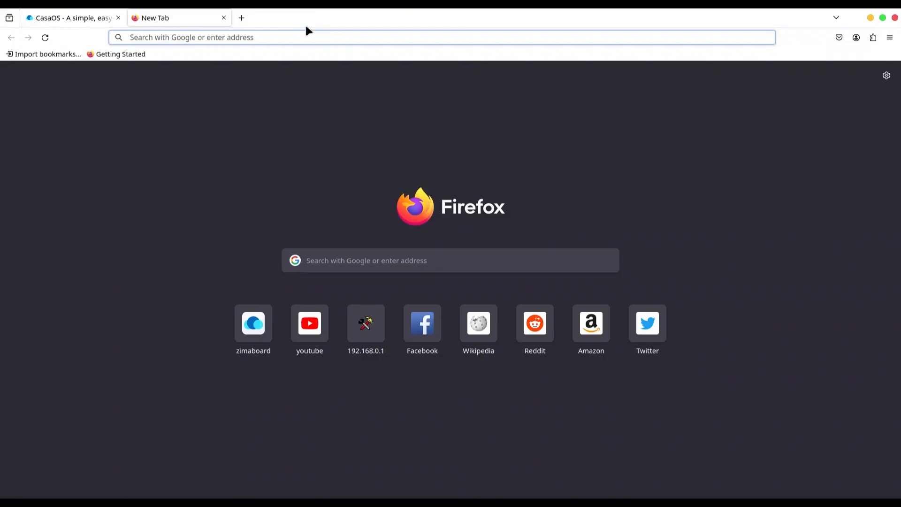
text(192.168.0.1/)
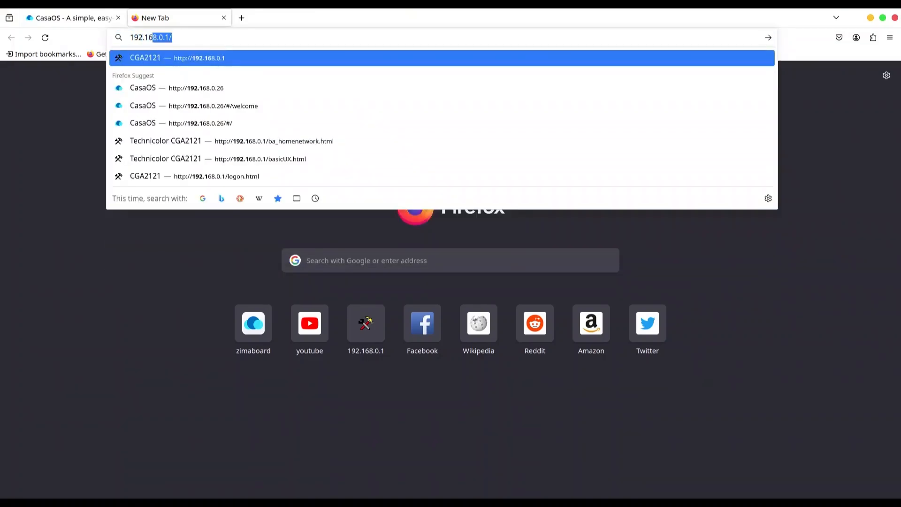
text(192.168.0.26)
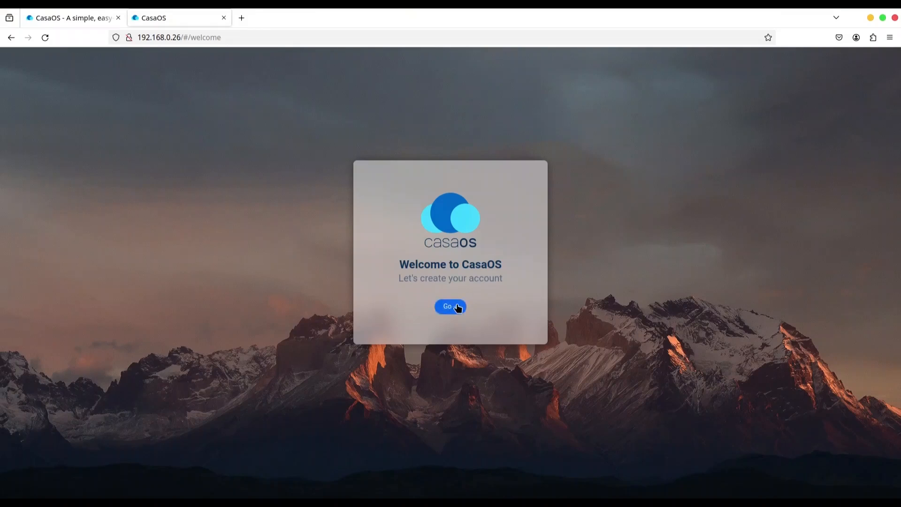
Create the CasaOS account 'KindSpiritTechnology' with a password, declining to save it
click(450, 307)
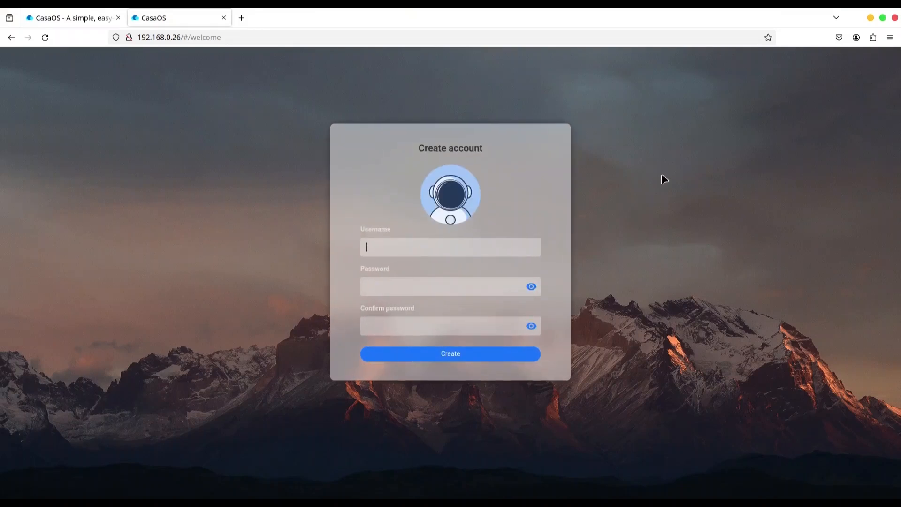
text(Kind)
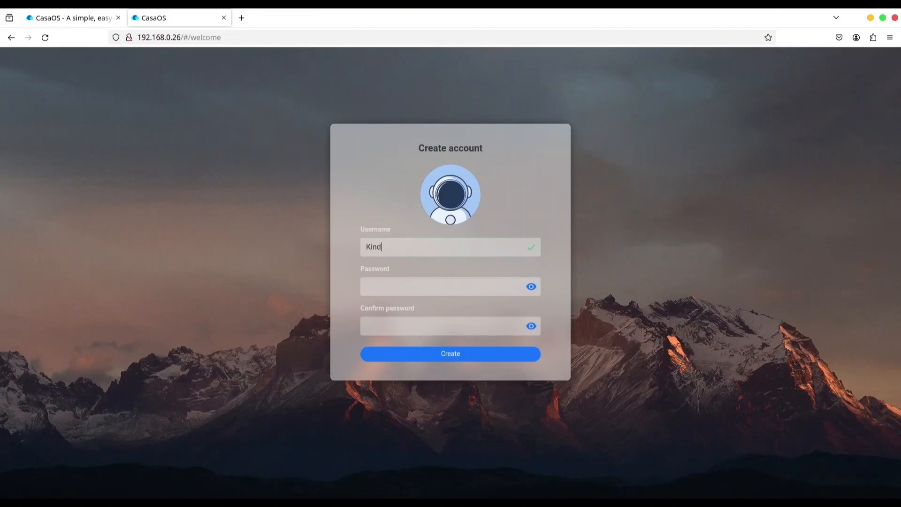
text(SpiritTechnology)
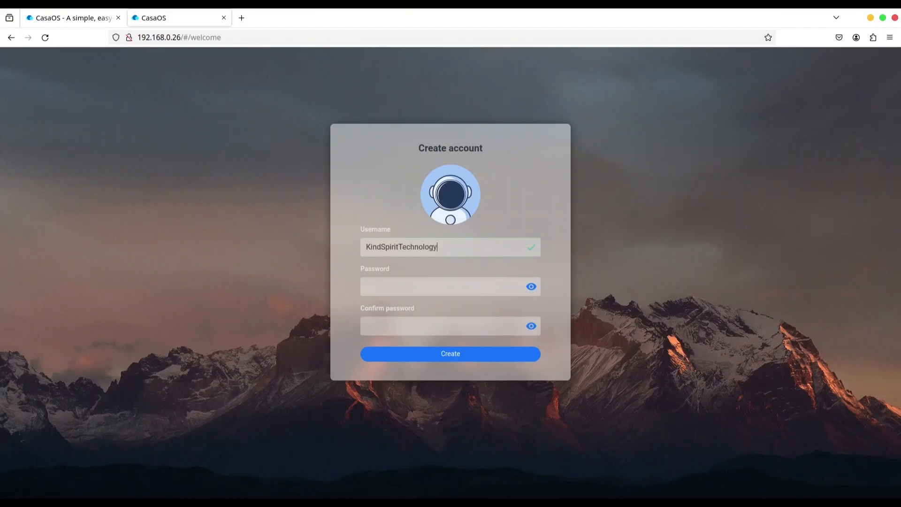
click(450, 286)
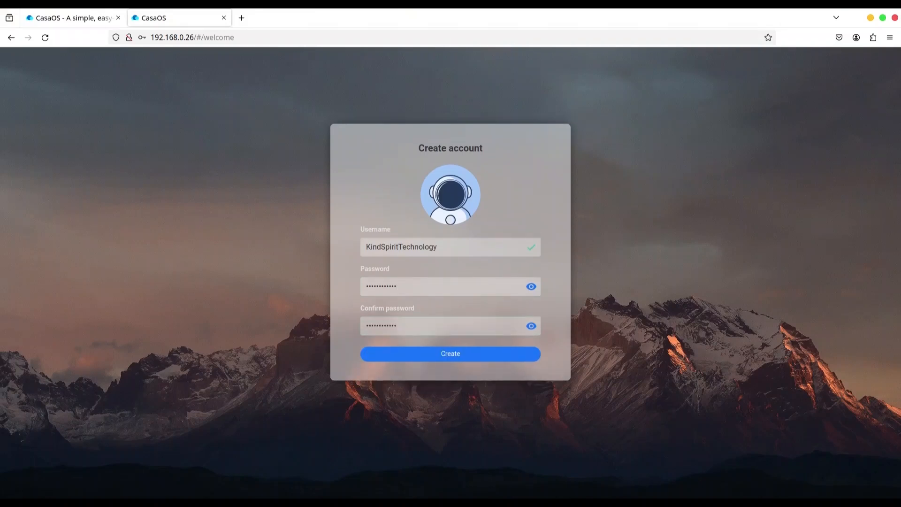
click(450, 354)
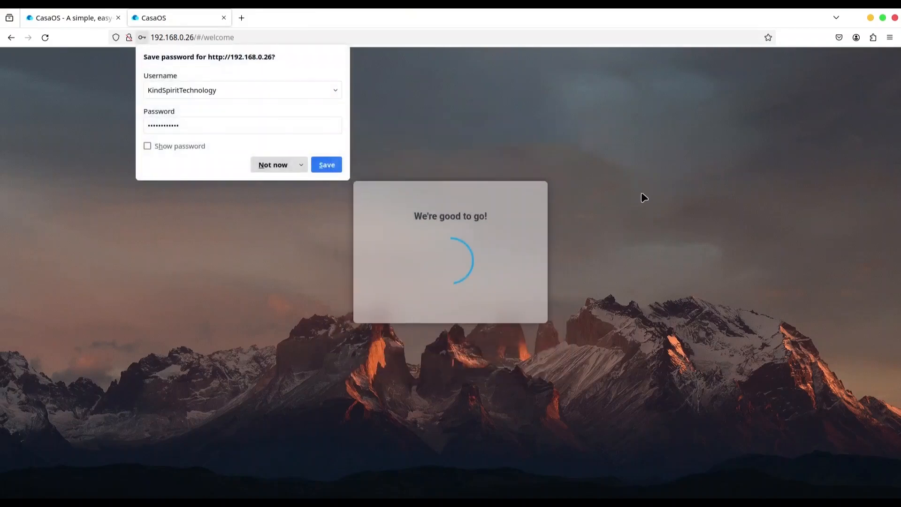
click(327, 164)
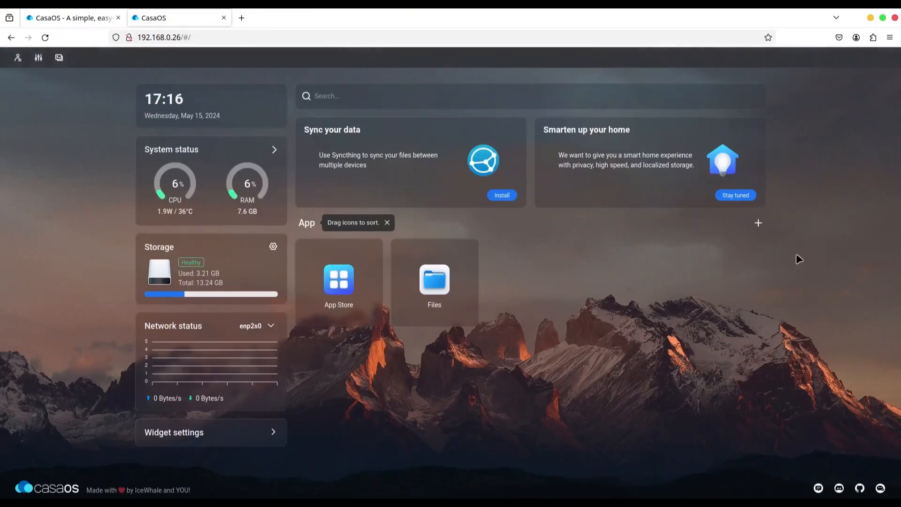
mouse_move(806, 259)
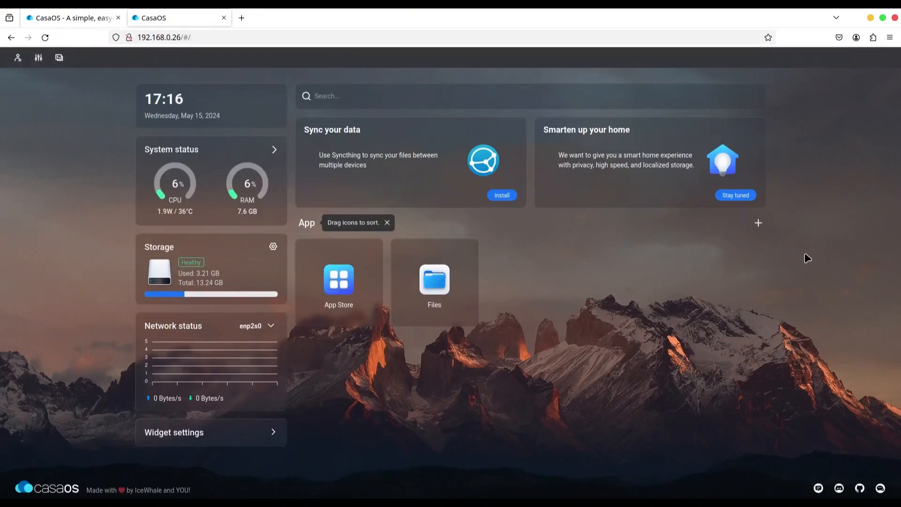